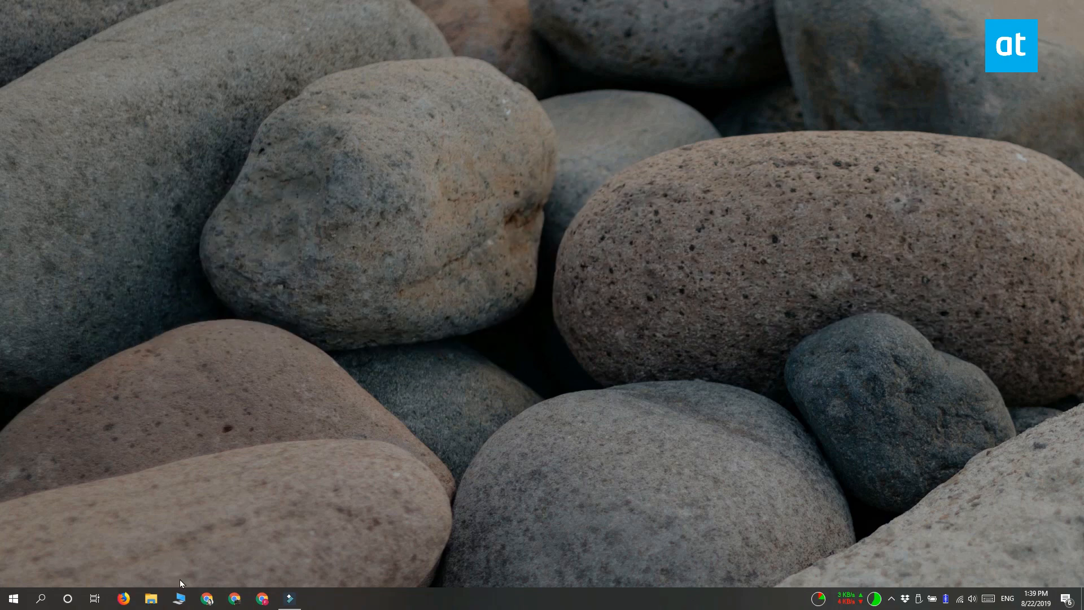
Locate the WindowsApps folder on drive D: in File Explorer.
left_click(150, 598)
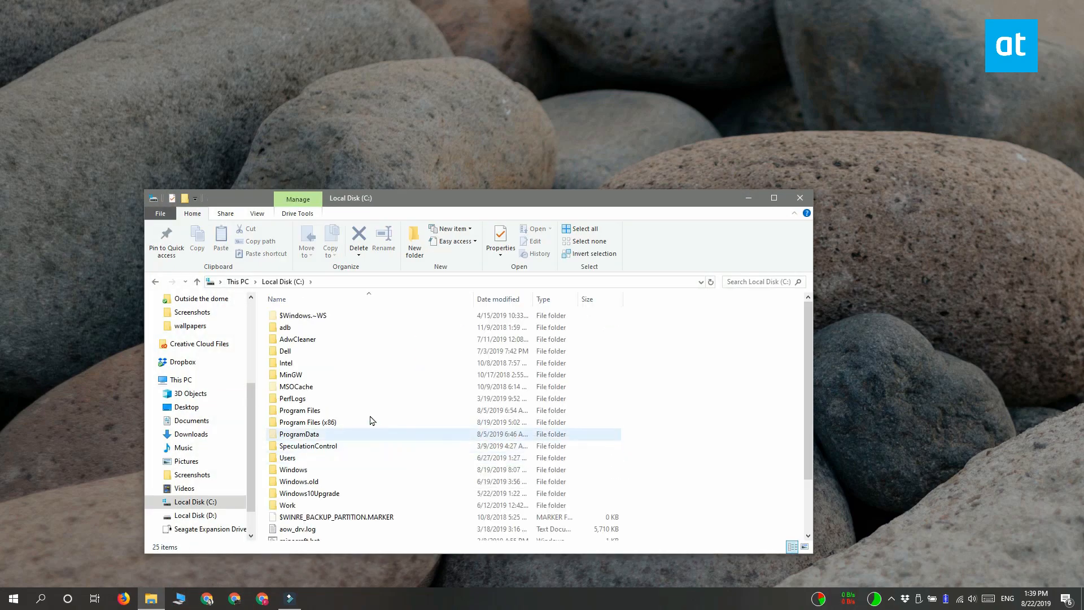
left_click(195, 515)
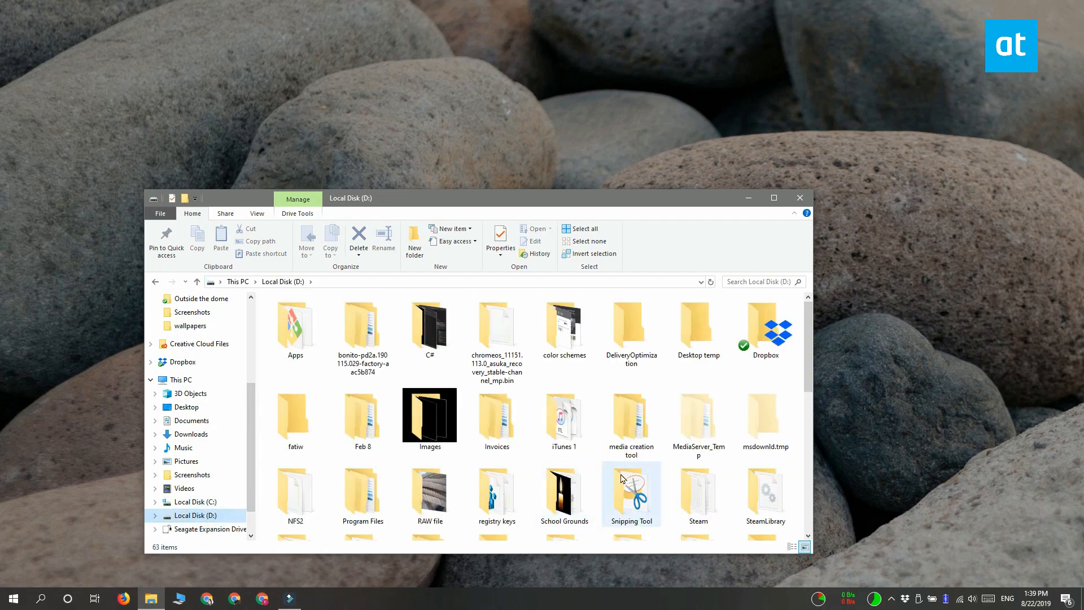
scroll("down", 3)
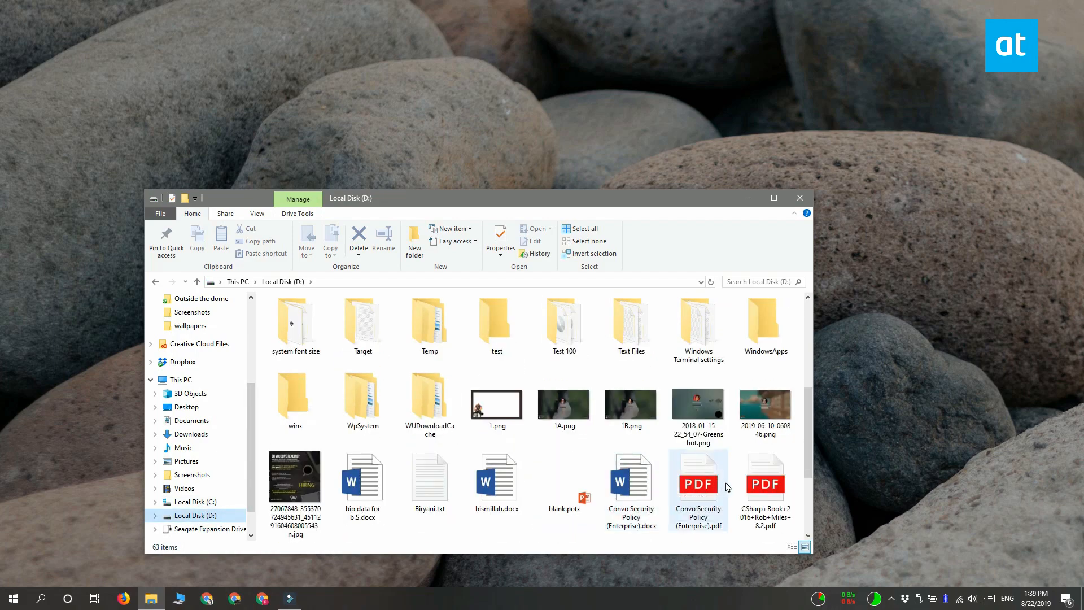
left_click(764, 321)
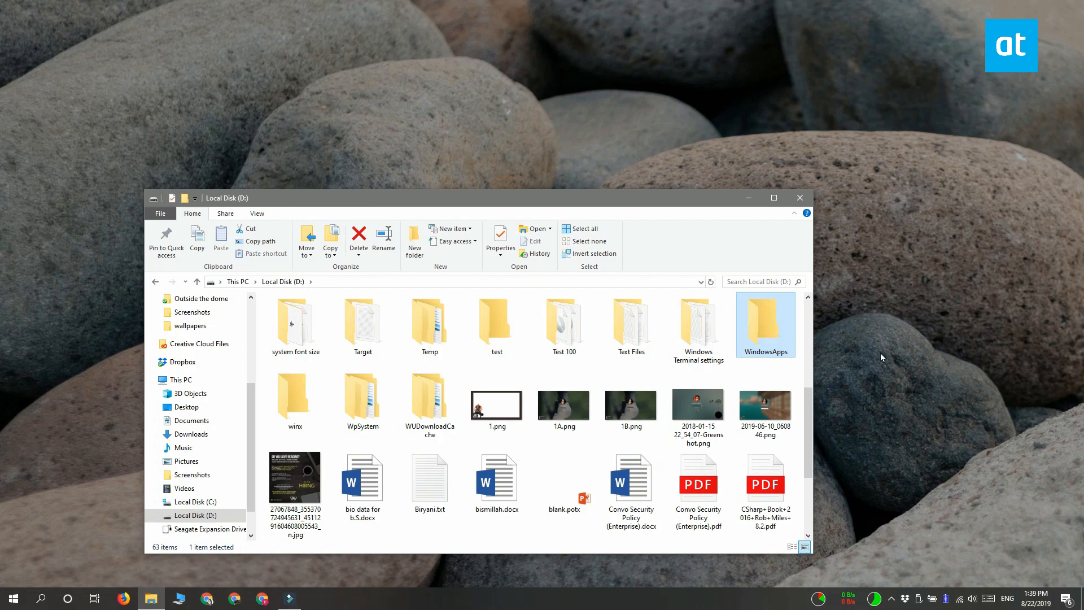
mouse_move(879, 360)
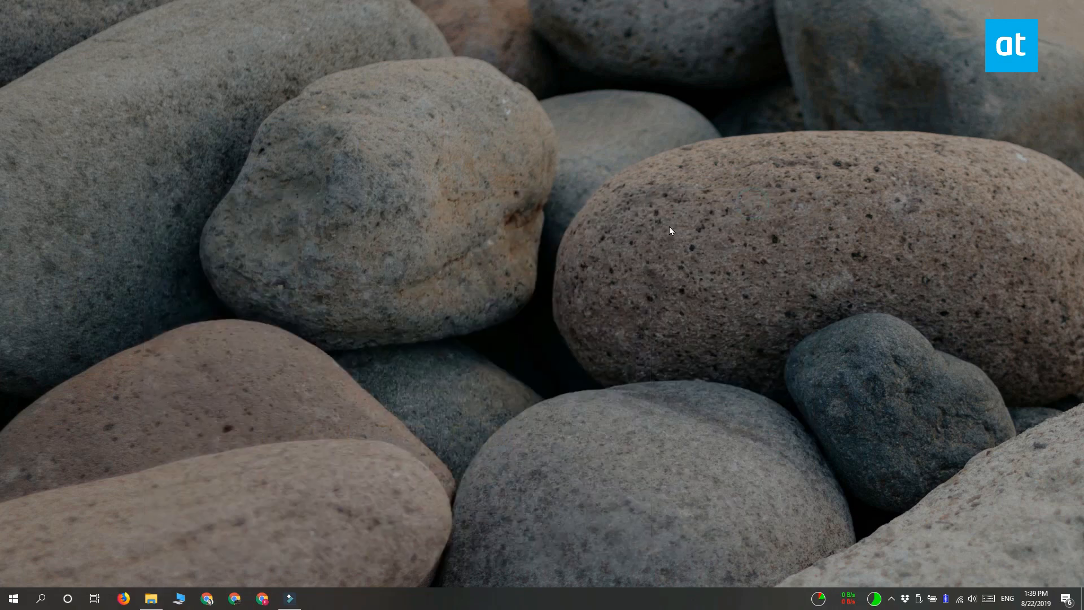
From Start, go to Windows Settings and its Apps & features page.
left_click(12, 599)
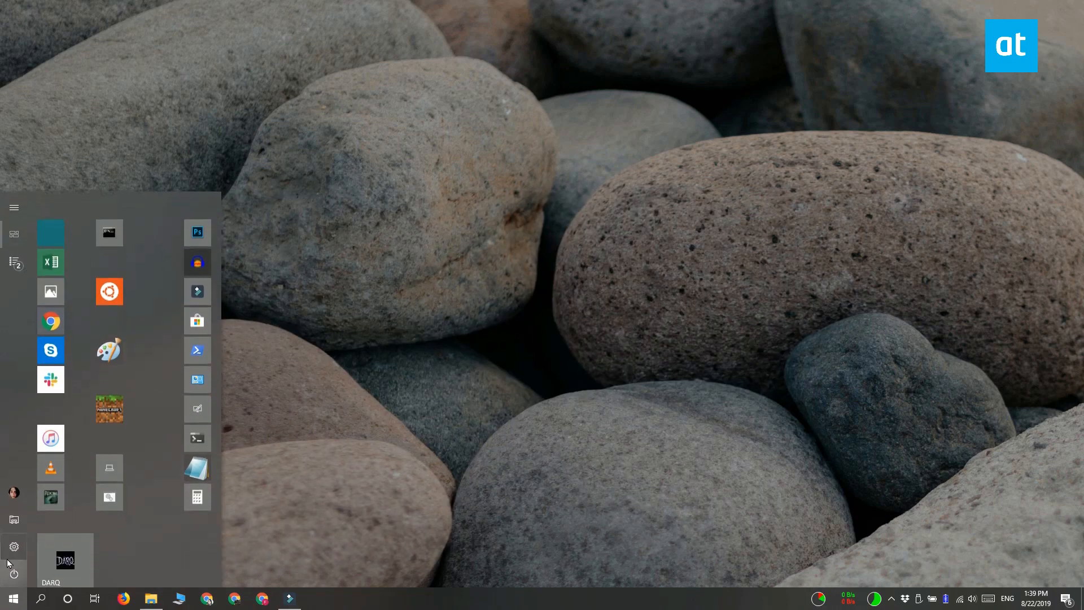
left_click(14, 546)
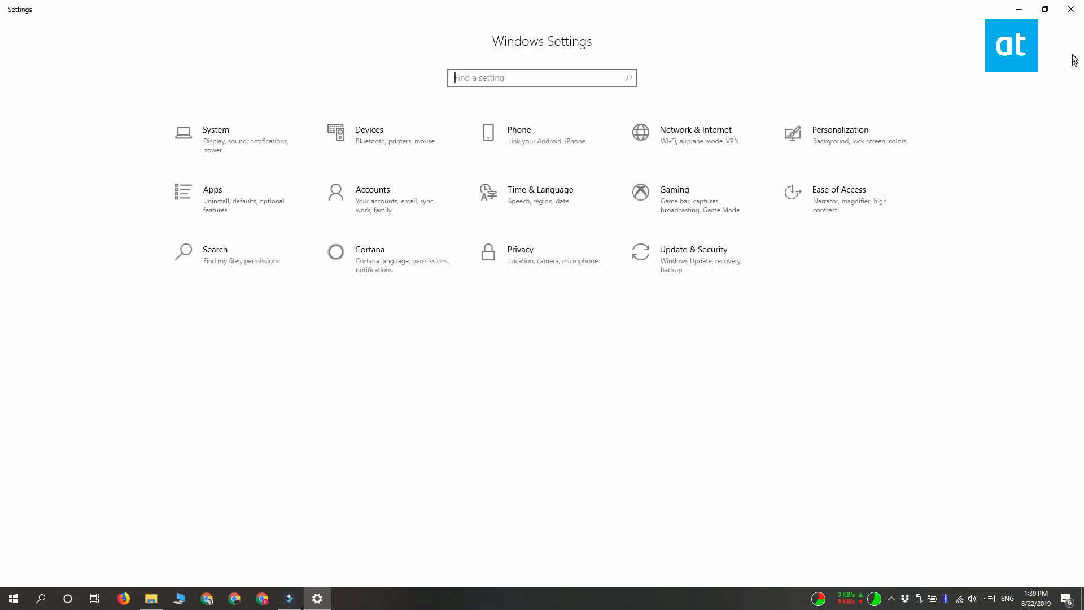
mouse_move(193, 205)
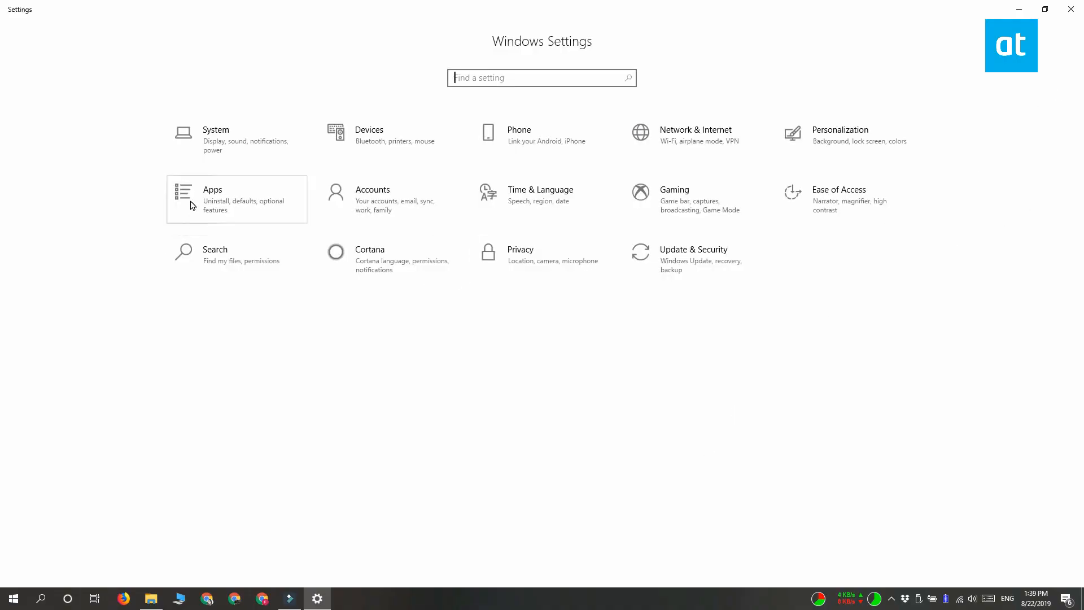
left_click(212, 190)
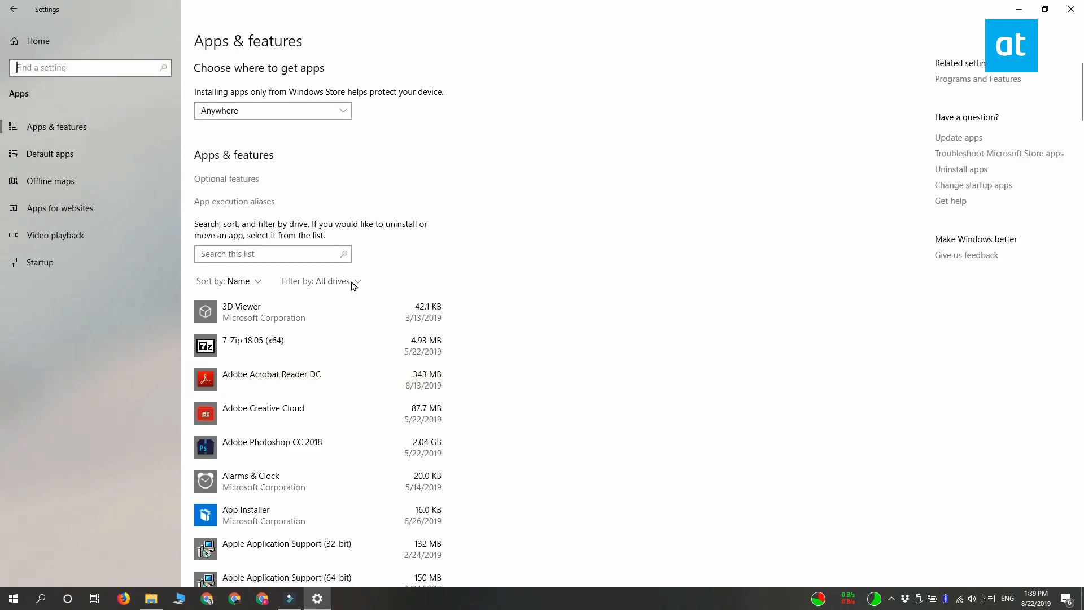
Filter the app list to Local Disk (D:) and scroll down to the Twitter entry.
left_click(320, 282)
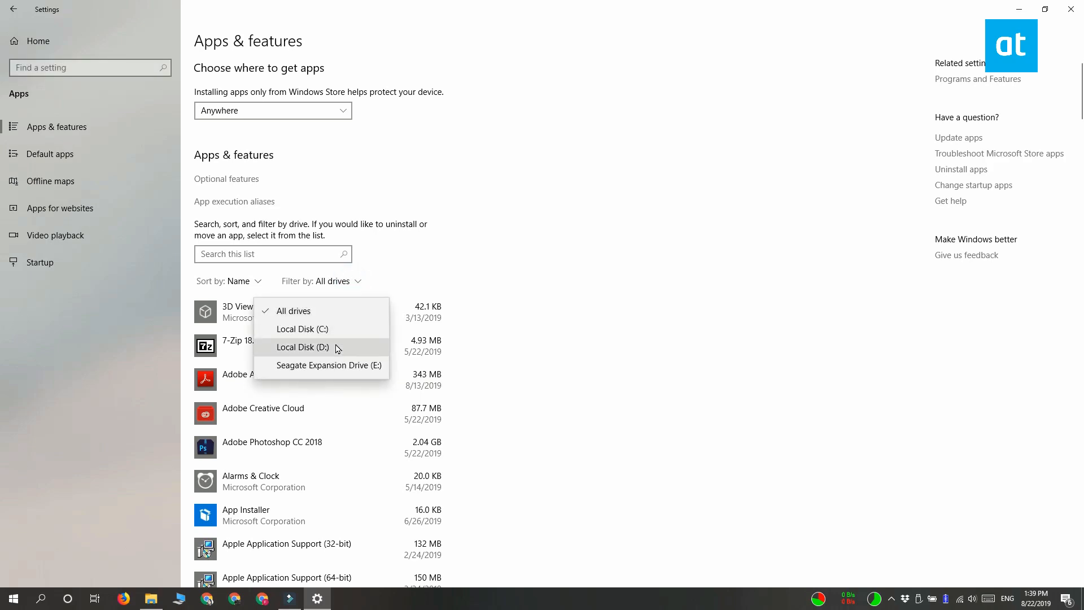
left_click(302, 347)
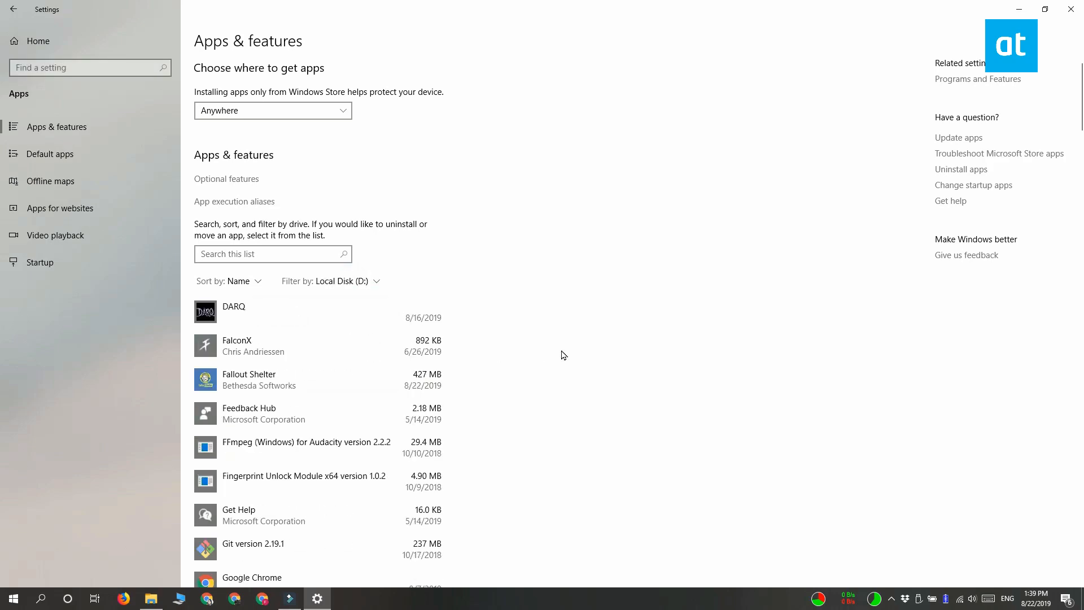
scroll("down", 3)
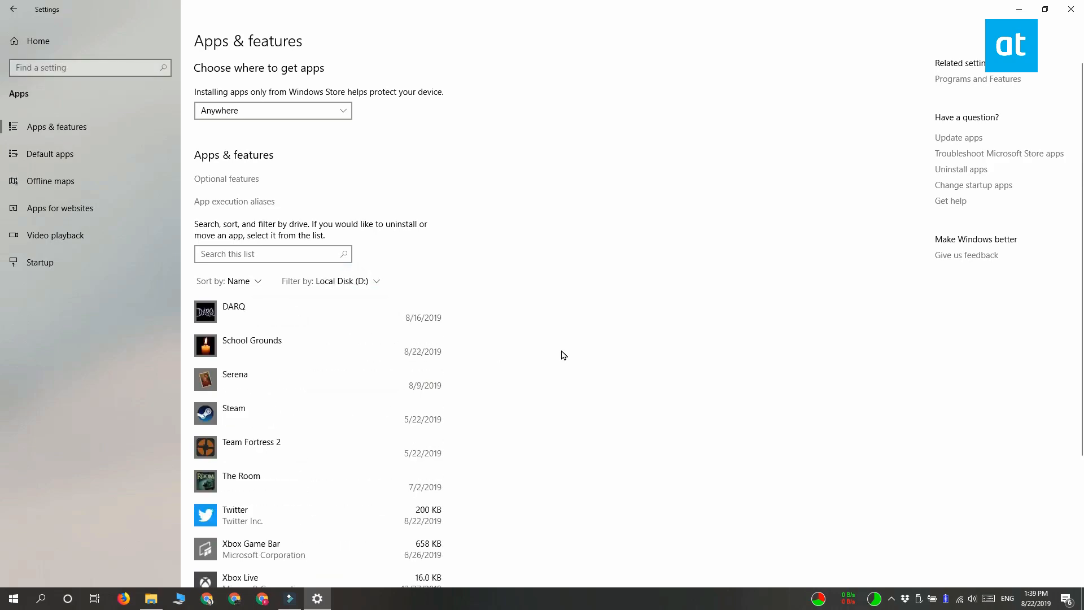
scroll("down", 3)
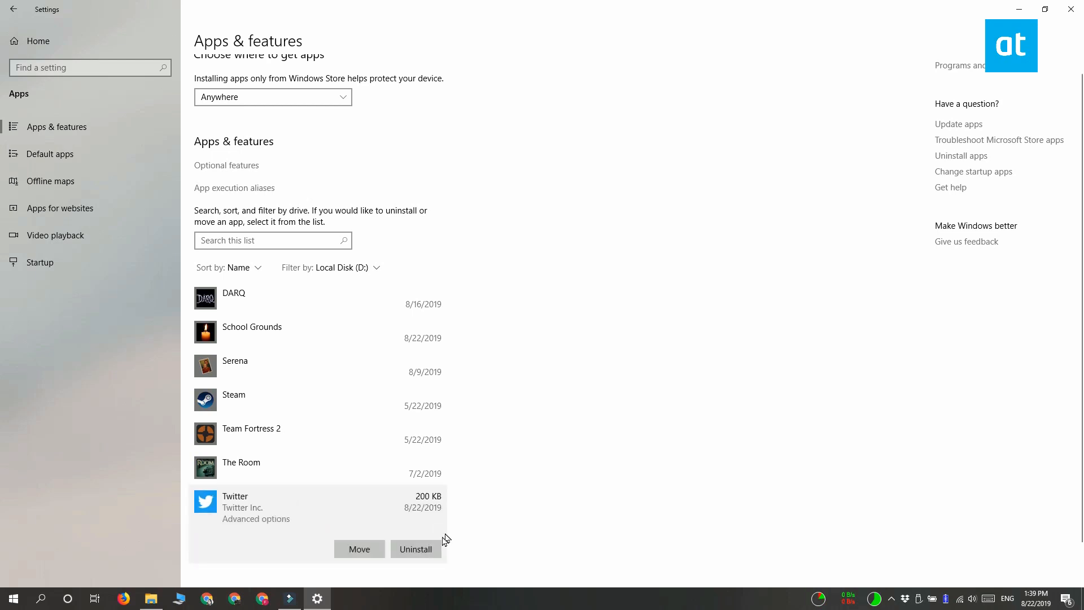
Uninstall the Twitter app and confirm its removal.
left_click(416, 549)
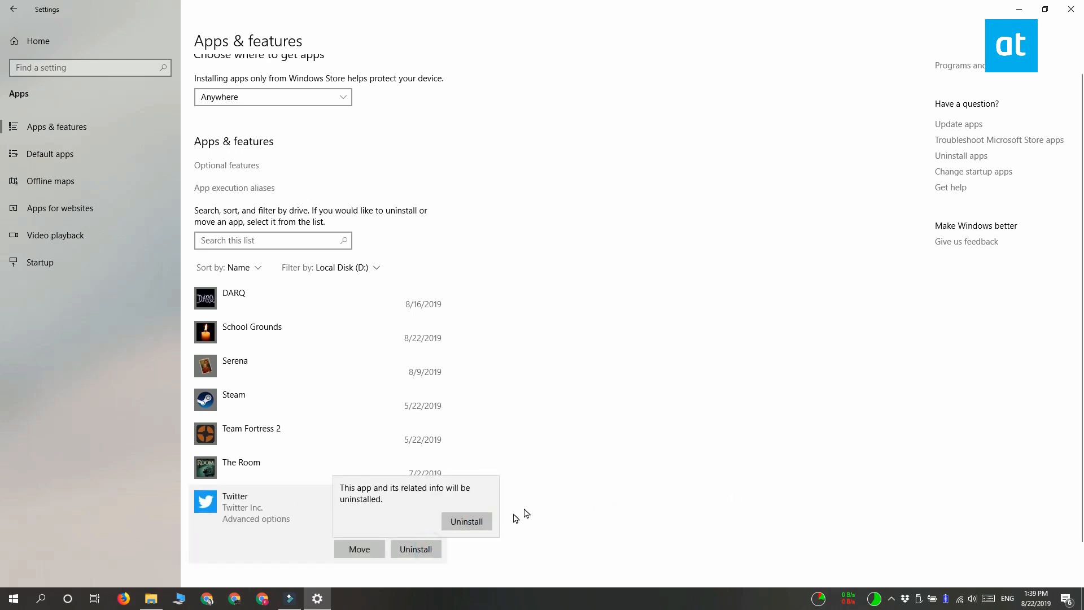
left_click(467, 521)
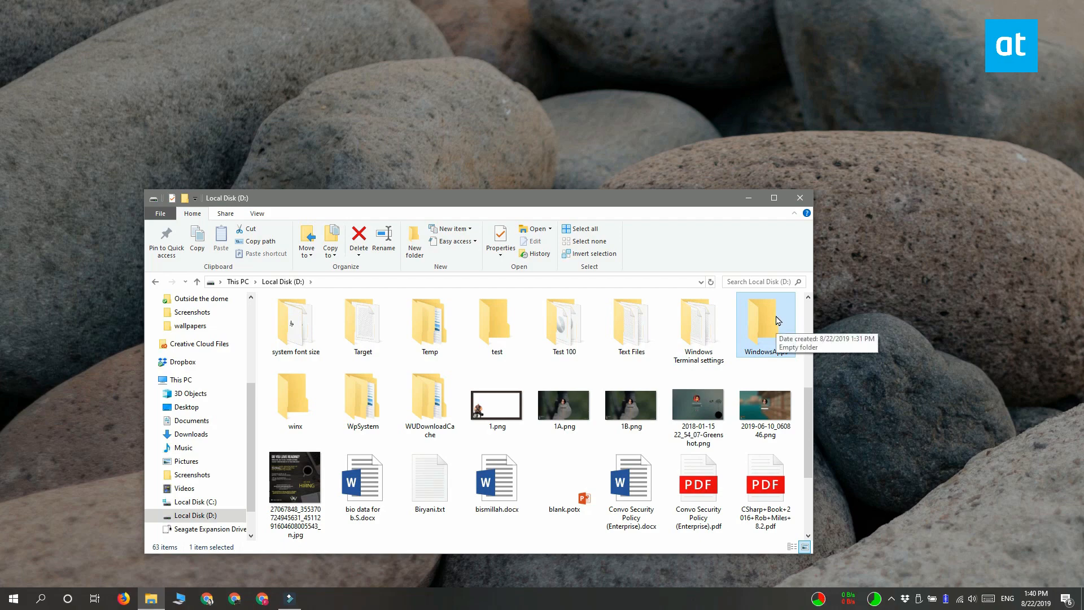
Reach the Advanced Security Settings of WindowsApps via its Properties' Security page.
right_click(765, 322)
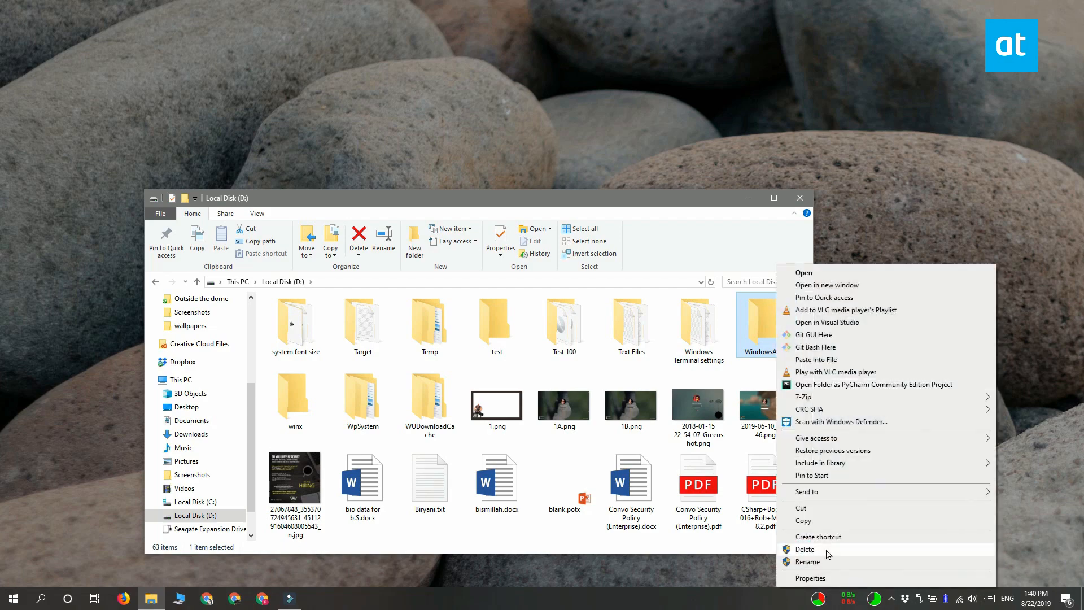
left_click(809, 577)
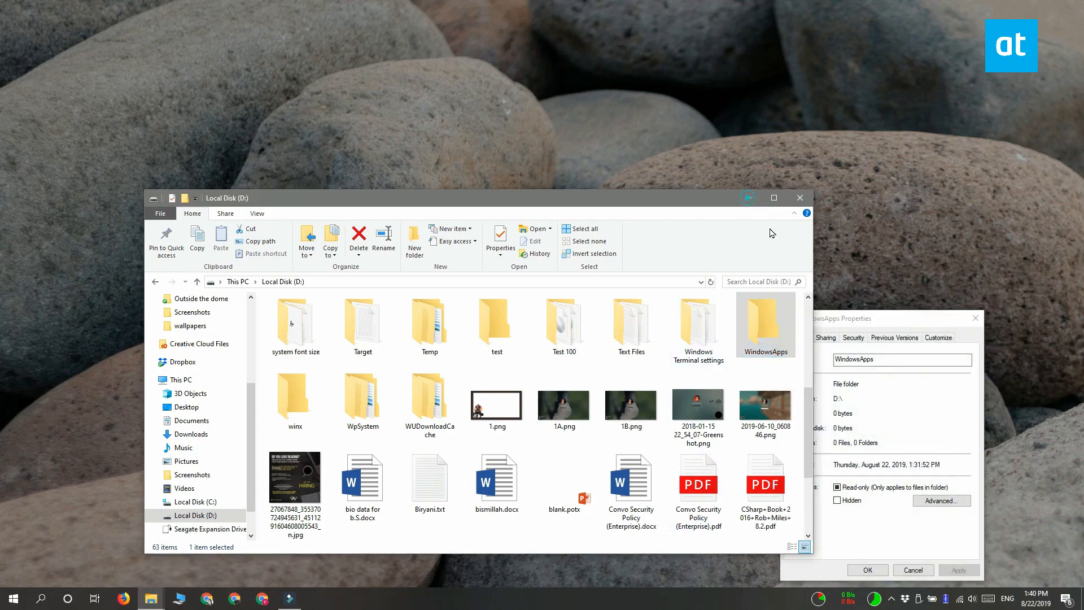
left_click(800, 197)
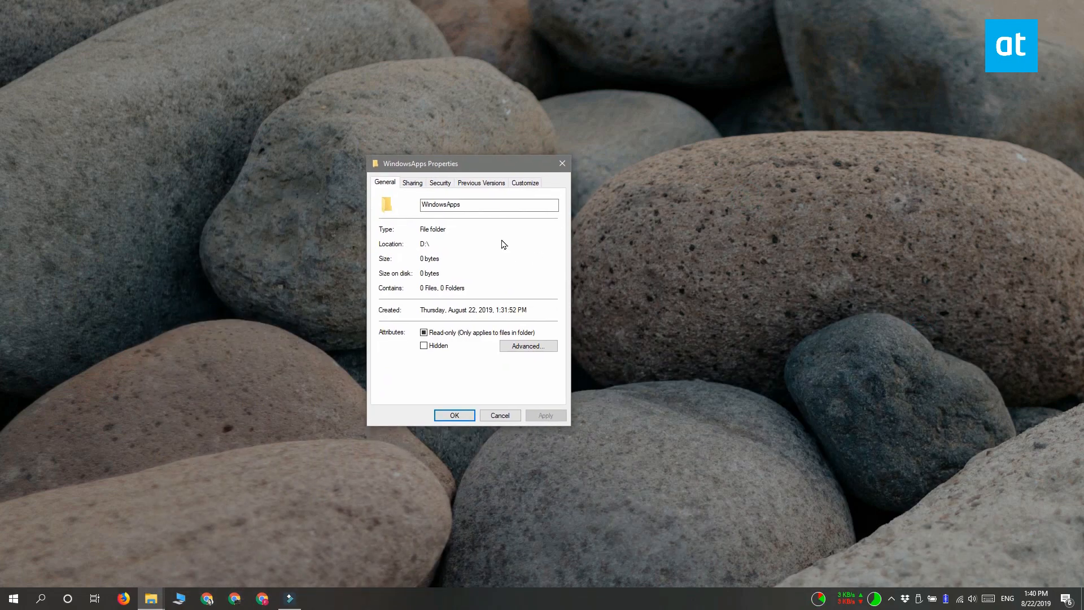
left_click(439, 182)
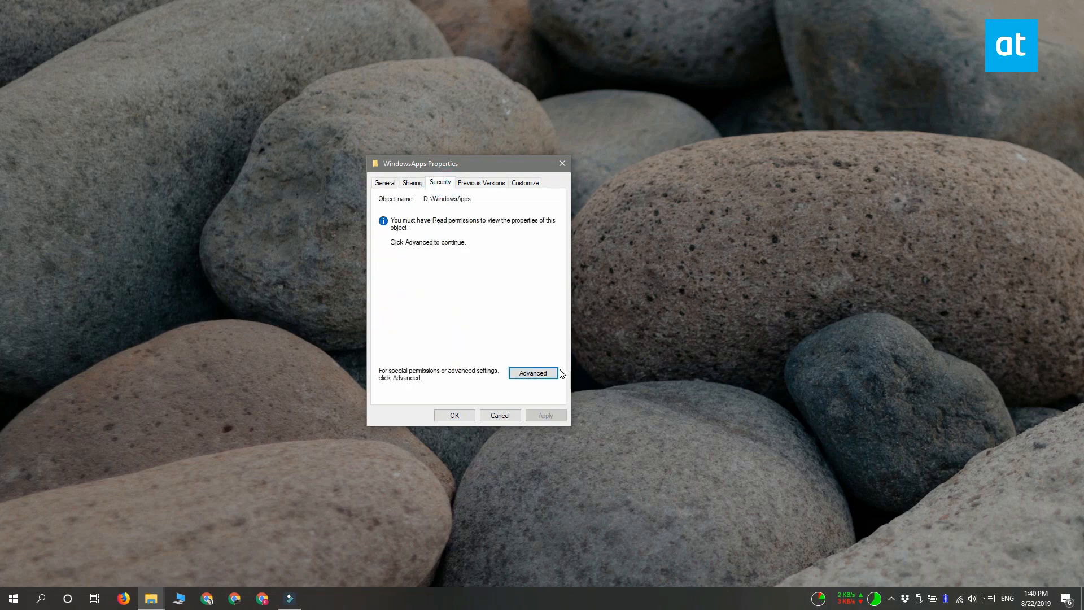
left_click(532, 373)
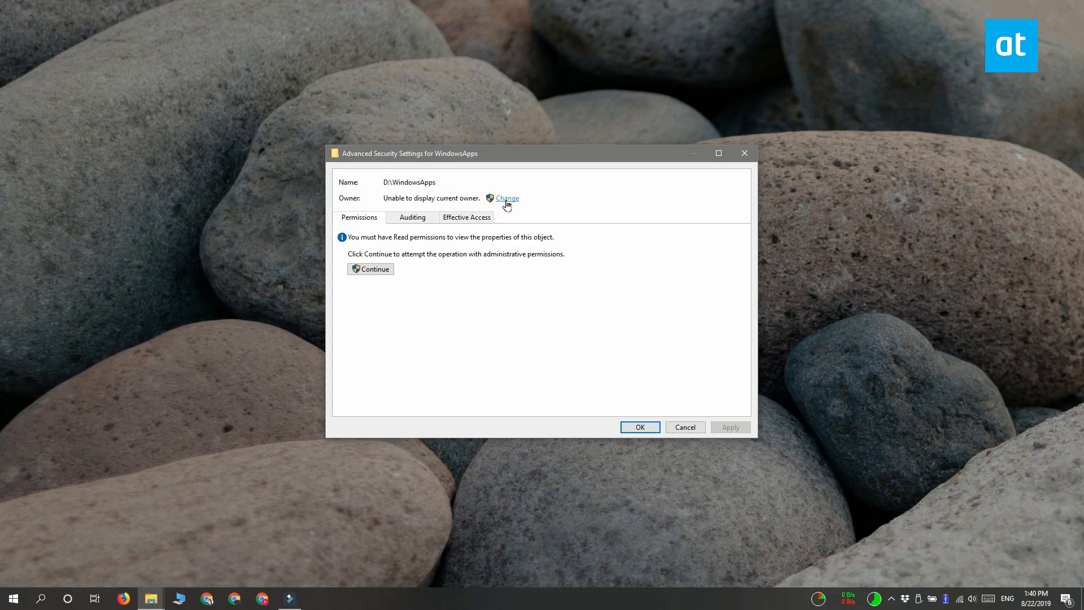
Change the owner to the account 'fatw', verified with Check Names.
left_click(506, 199)
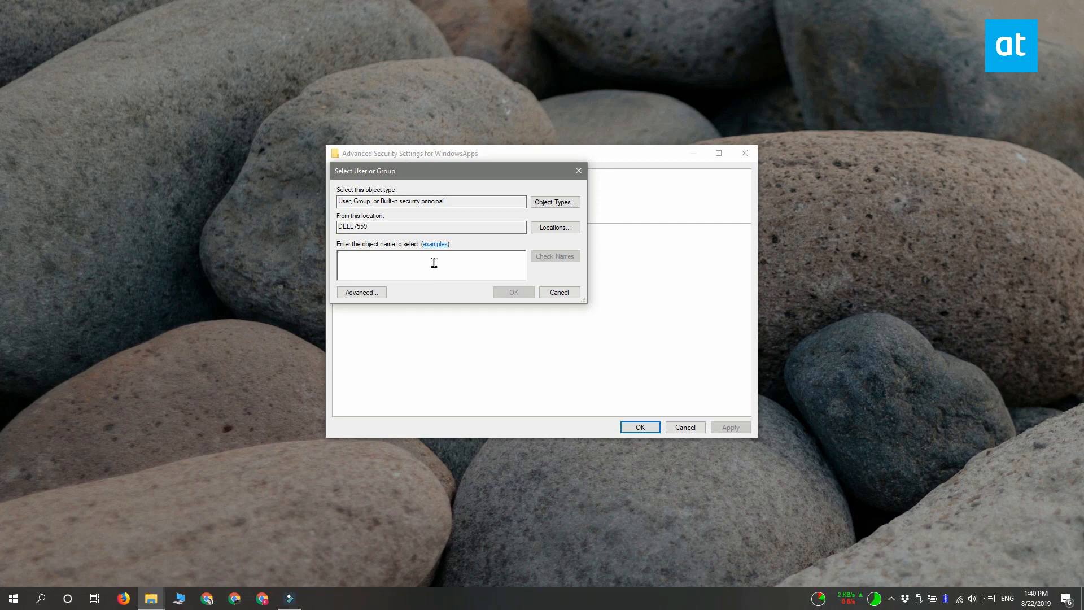
type("fati")
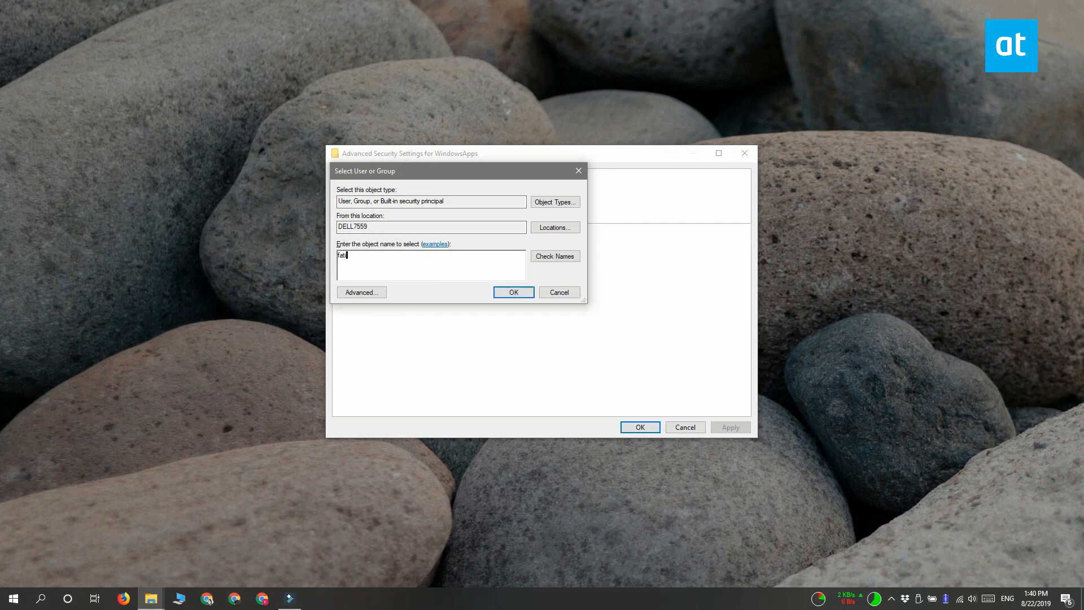
type("w")
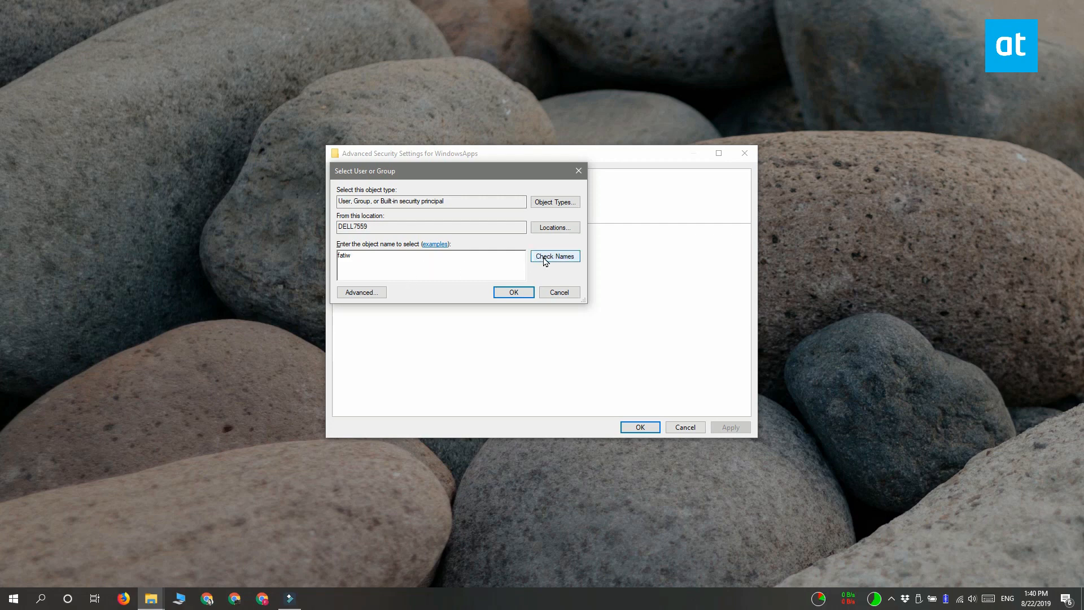
left_click(554, 257)
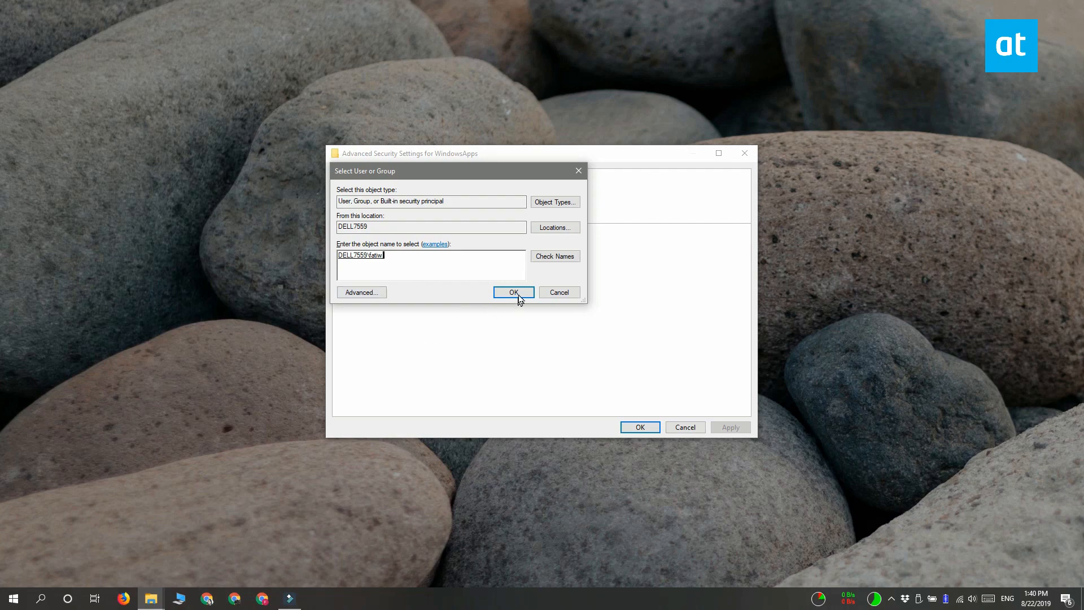
left_click(514, 291)
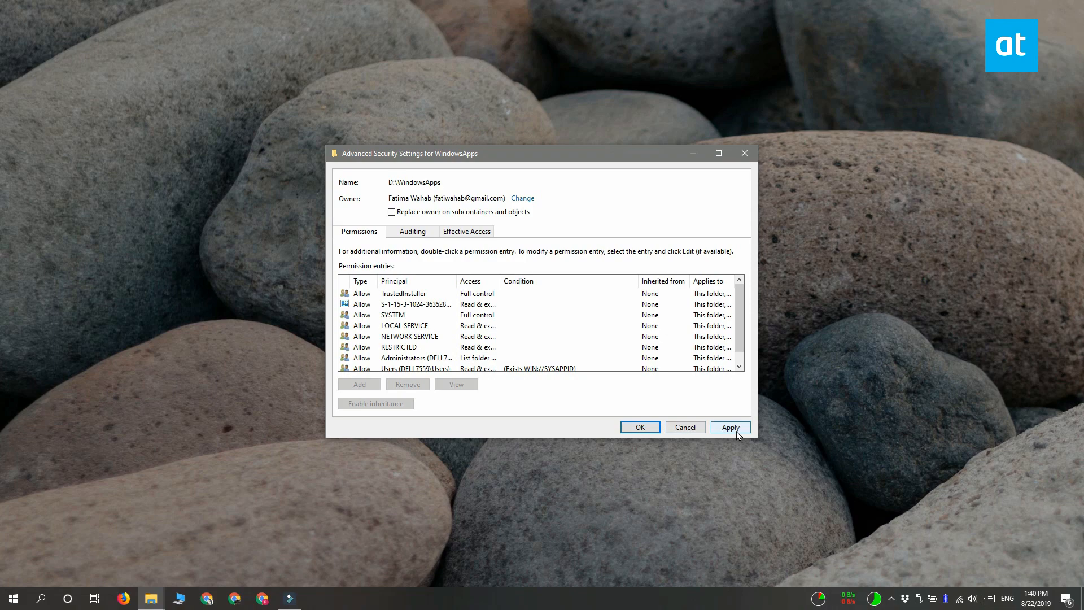
Apply the new ownership and close the advanced security settings.
left_click(730, 427)
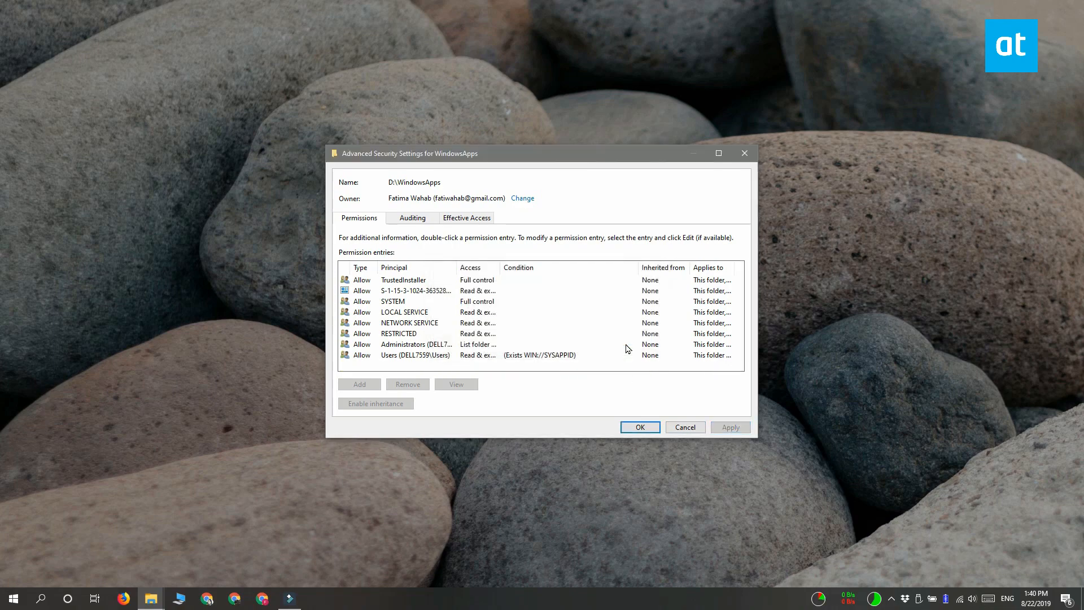
left_click(638, 426)
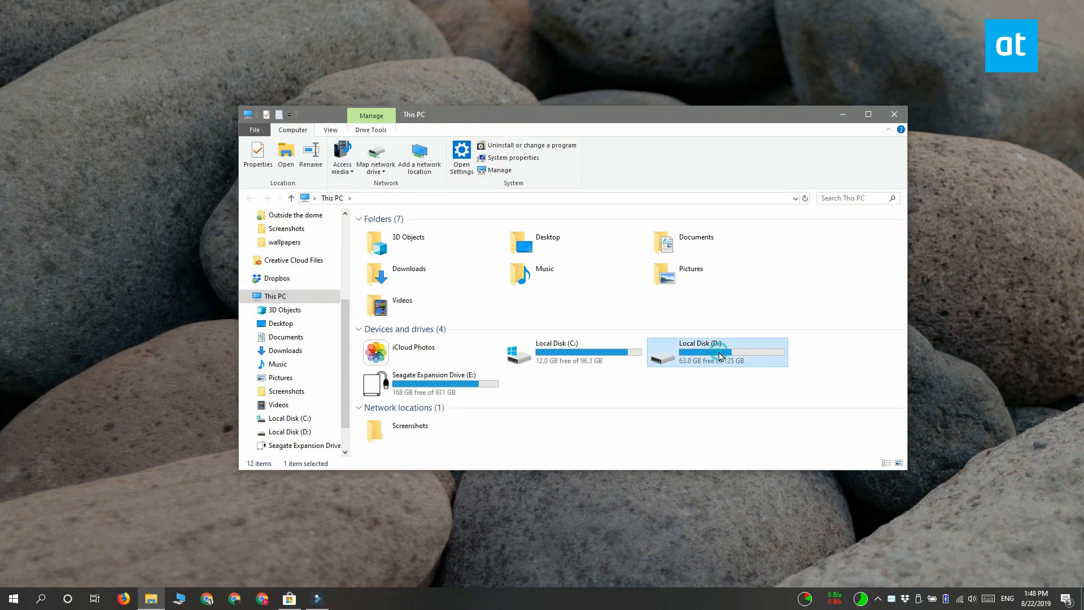
Enter Local Disk (D:) and delete the WindowsApps folder from its context menu.
double_click(699, 352)
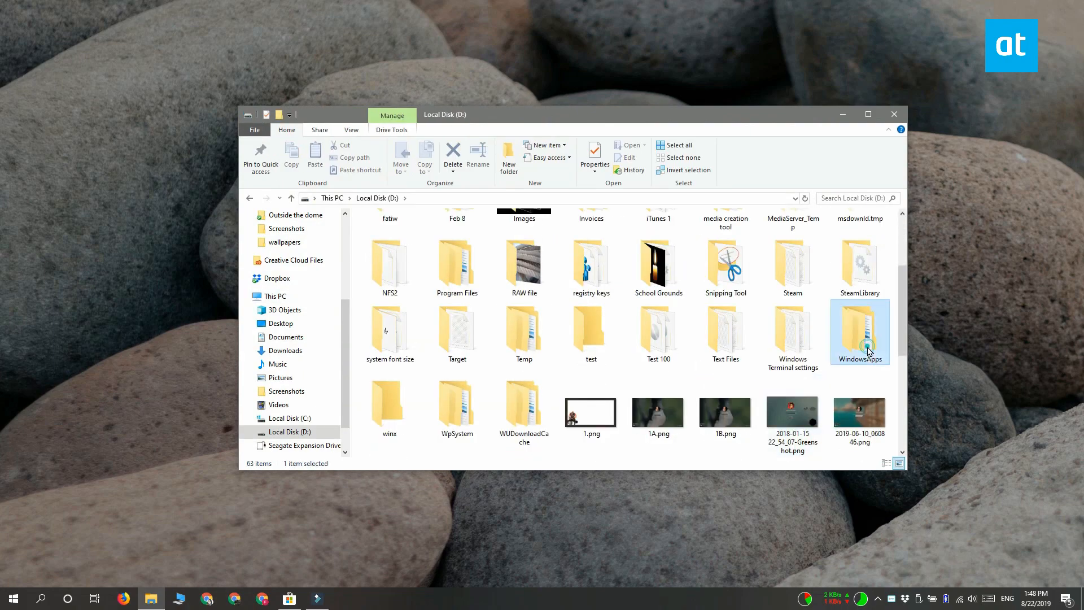
right_click(859, 332)
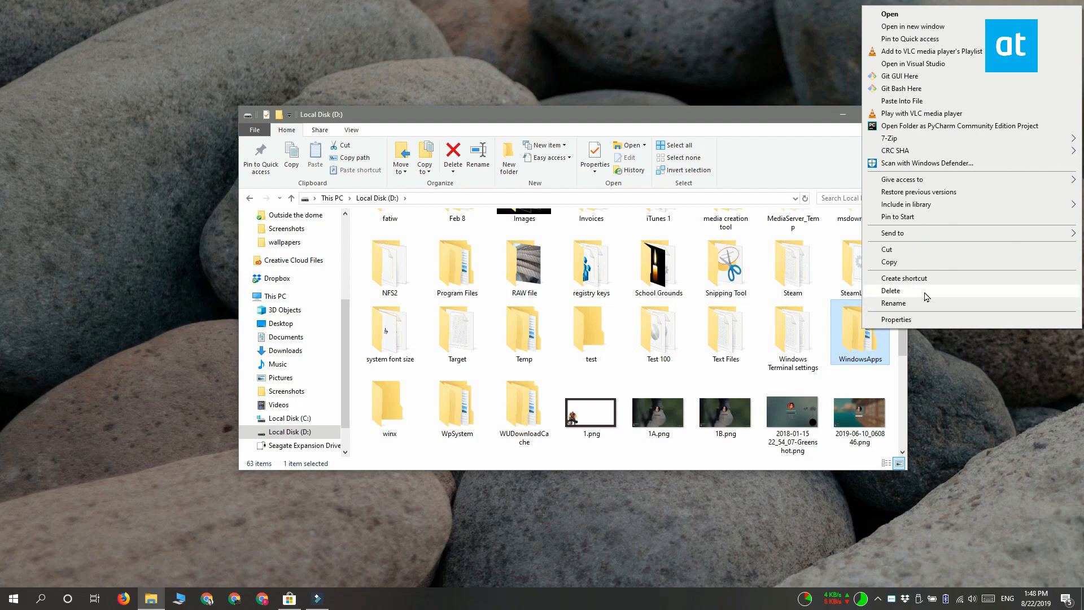
left_click(668, 491)
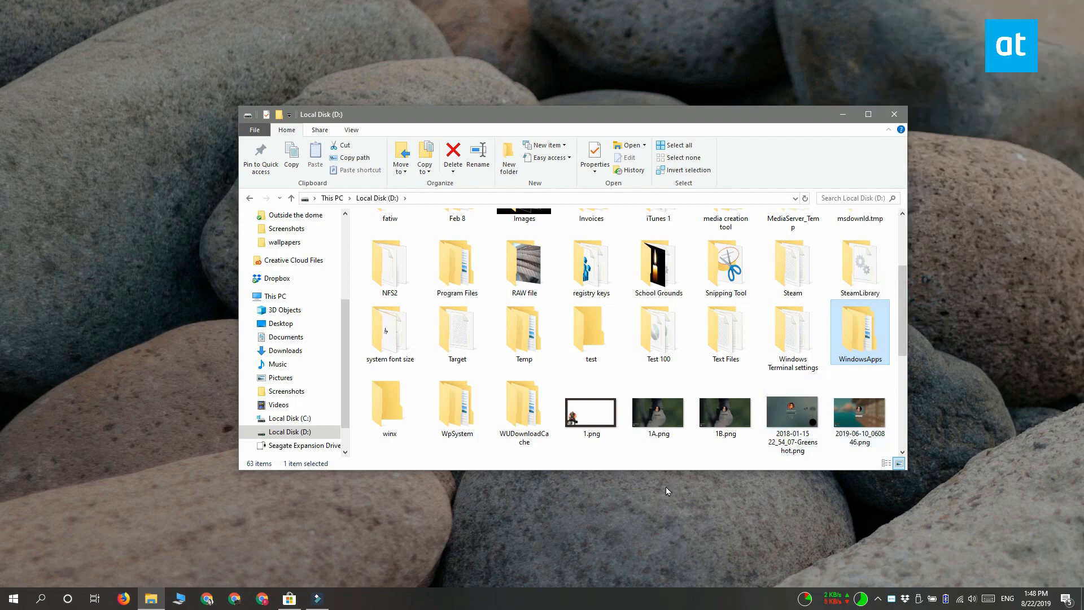